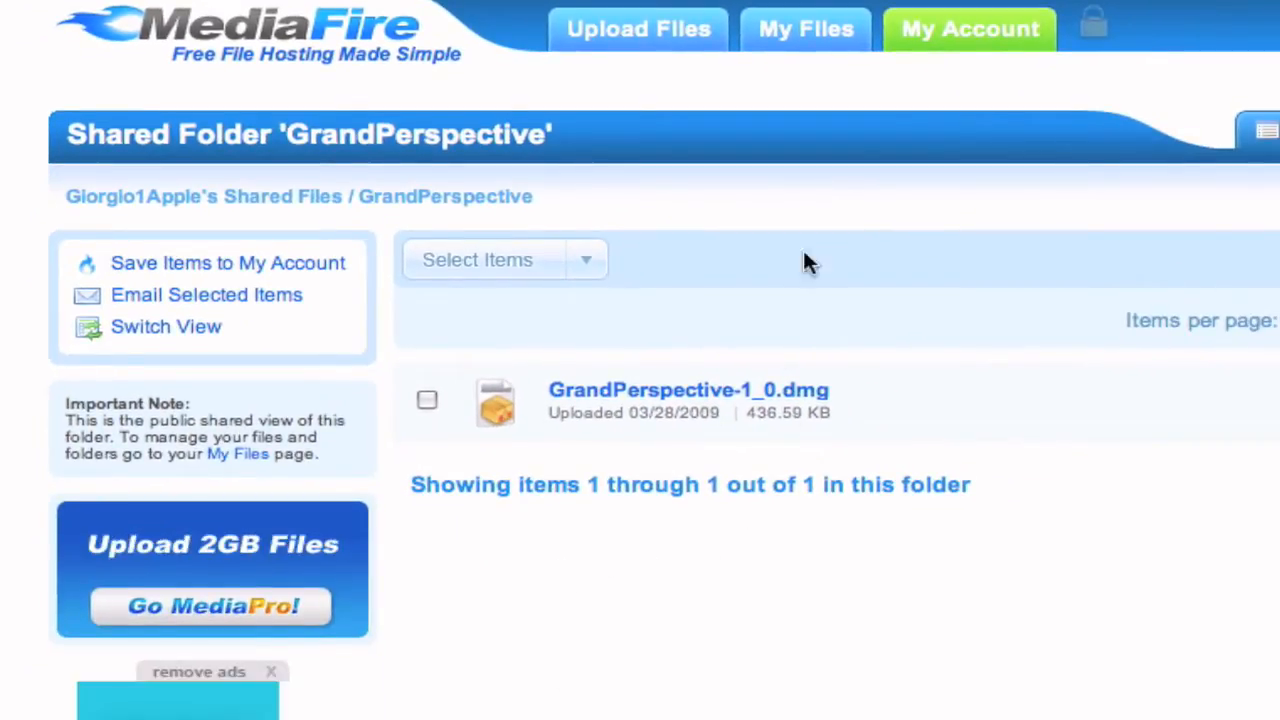
mouse_move(632, 412)
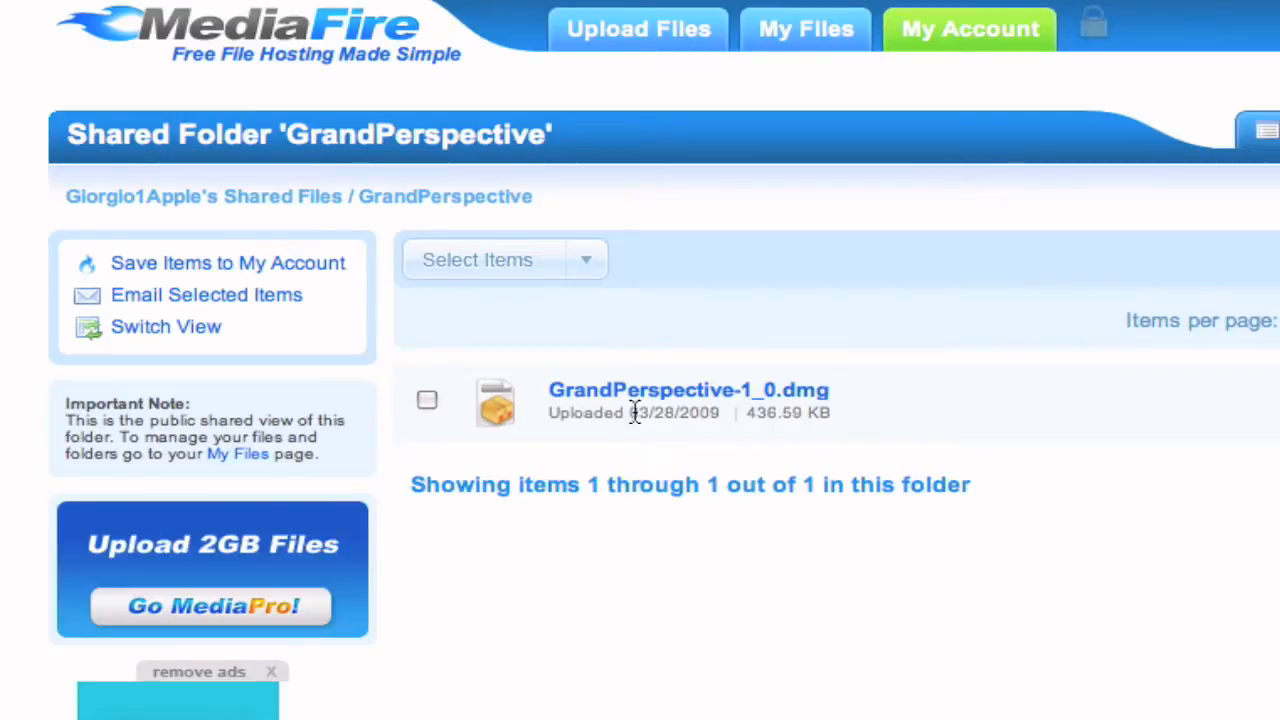
Download GrandPerspective-1_0.dmg from the MediaFire shared folder
left_click(688, 390)
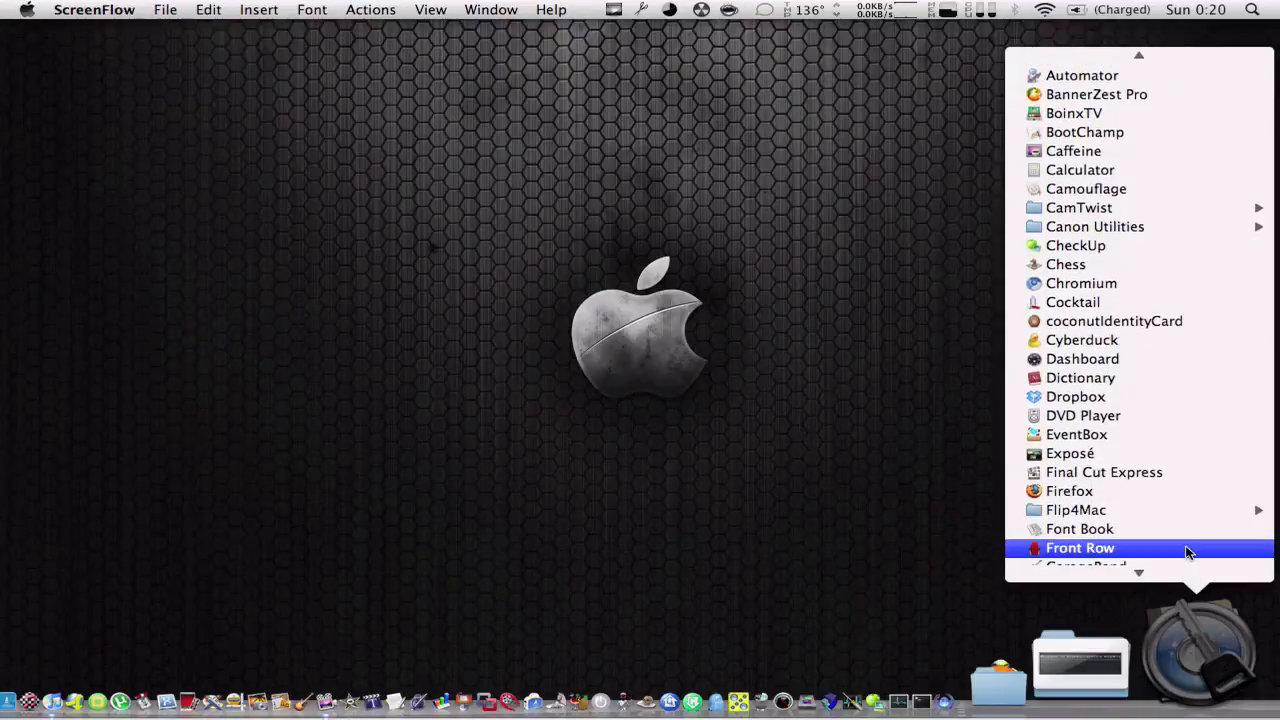
Launch GrandPerspective from the Dock's Applications stack
scroll("down", 3)
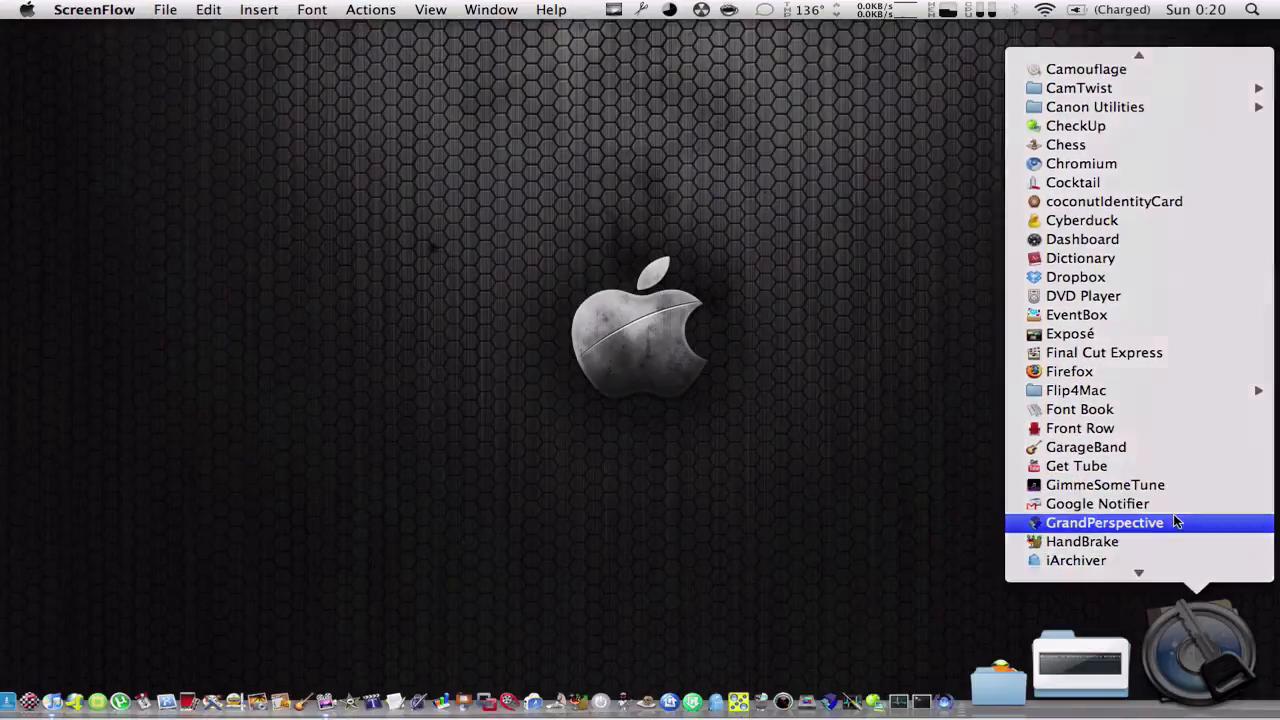
left_click(1104, 522)
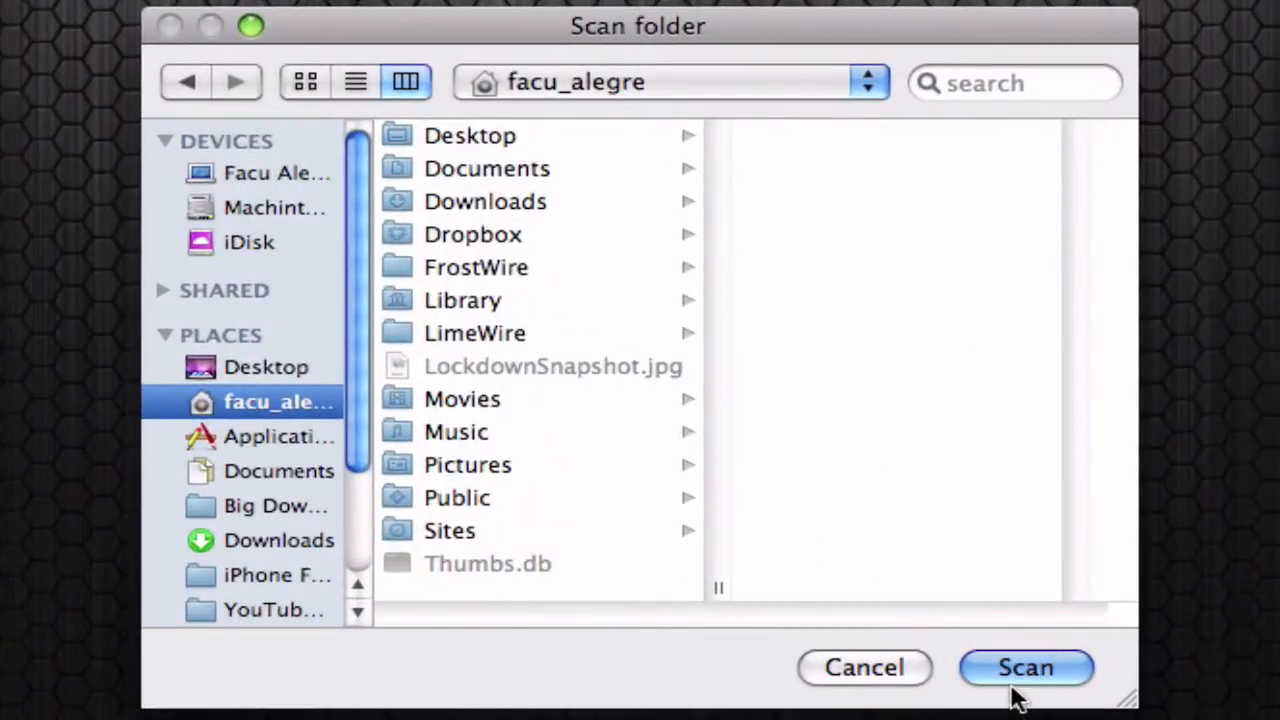
Scan the facu_alegre home folder to build its treemap
left_click(1024, 668)
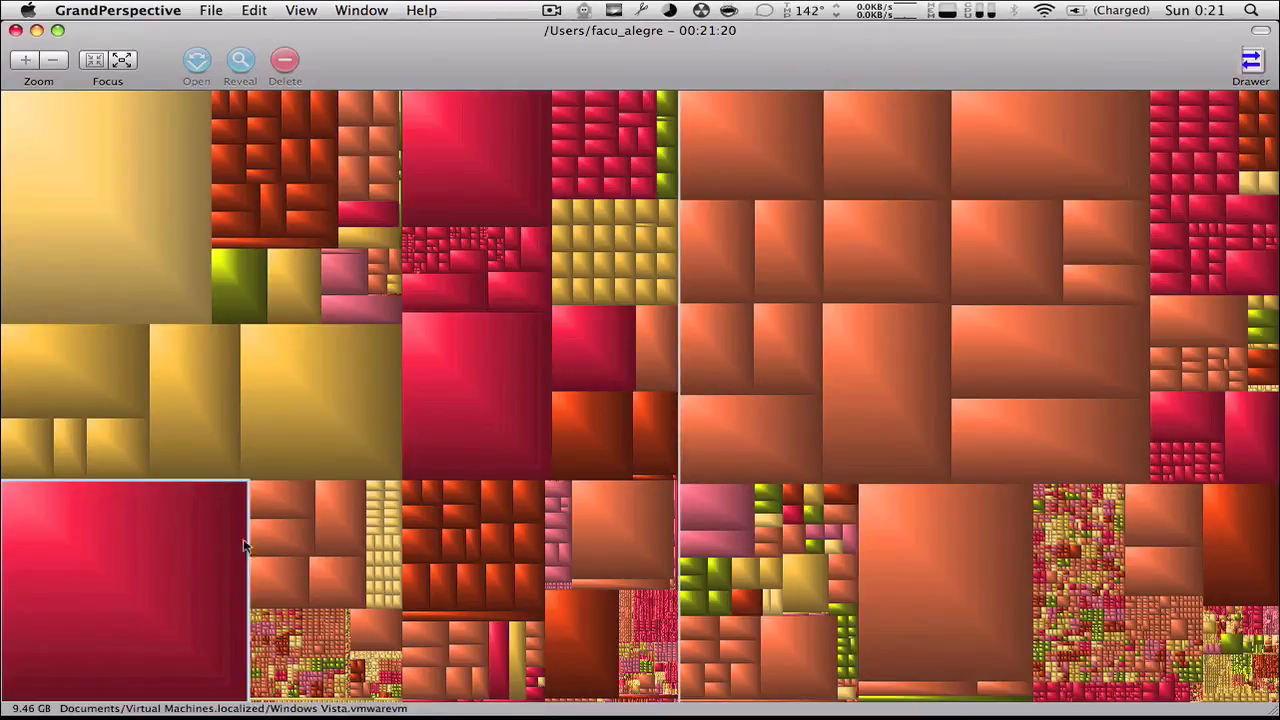
mouse_move(184, 540)
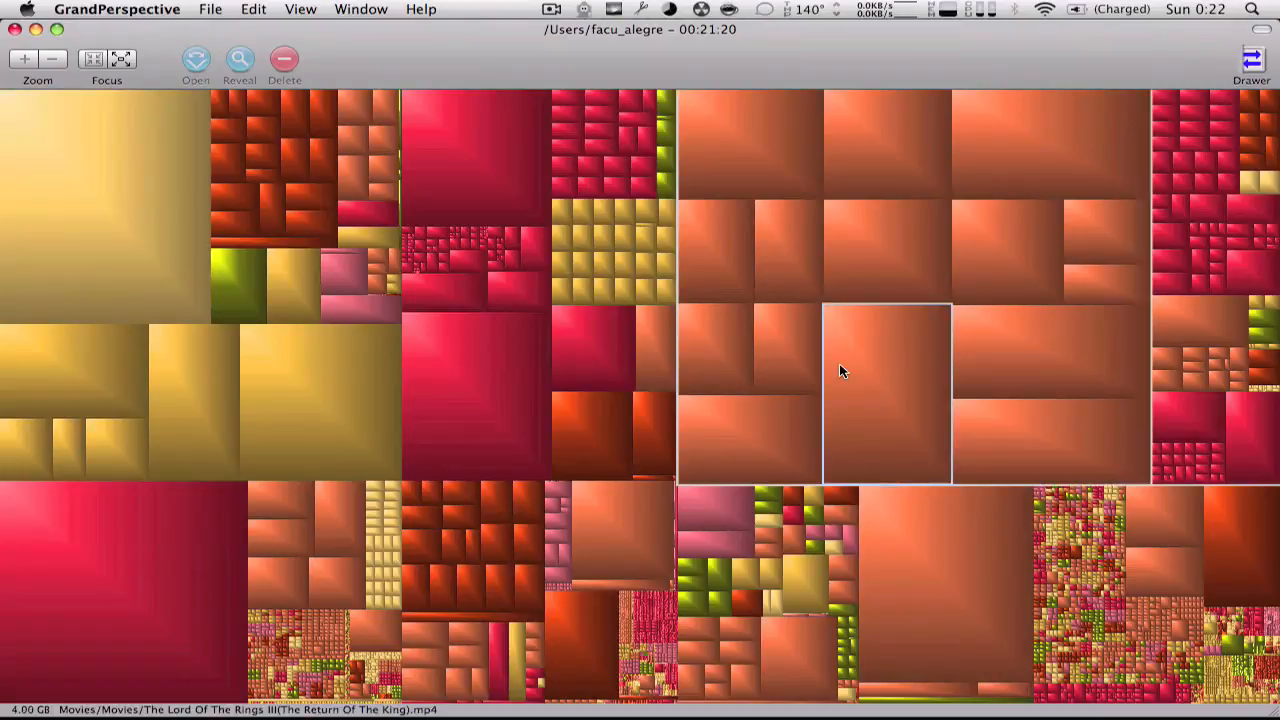
mouse_move(1068, 232)
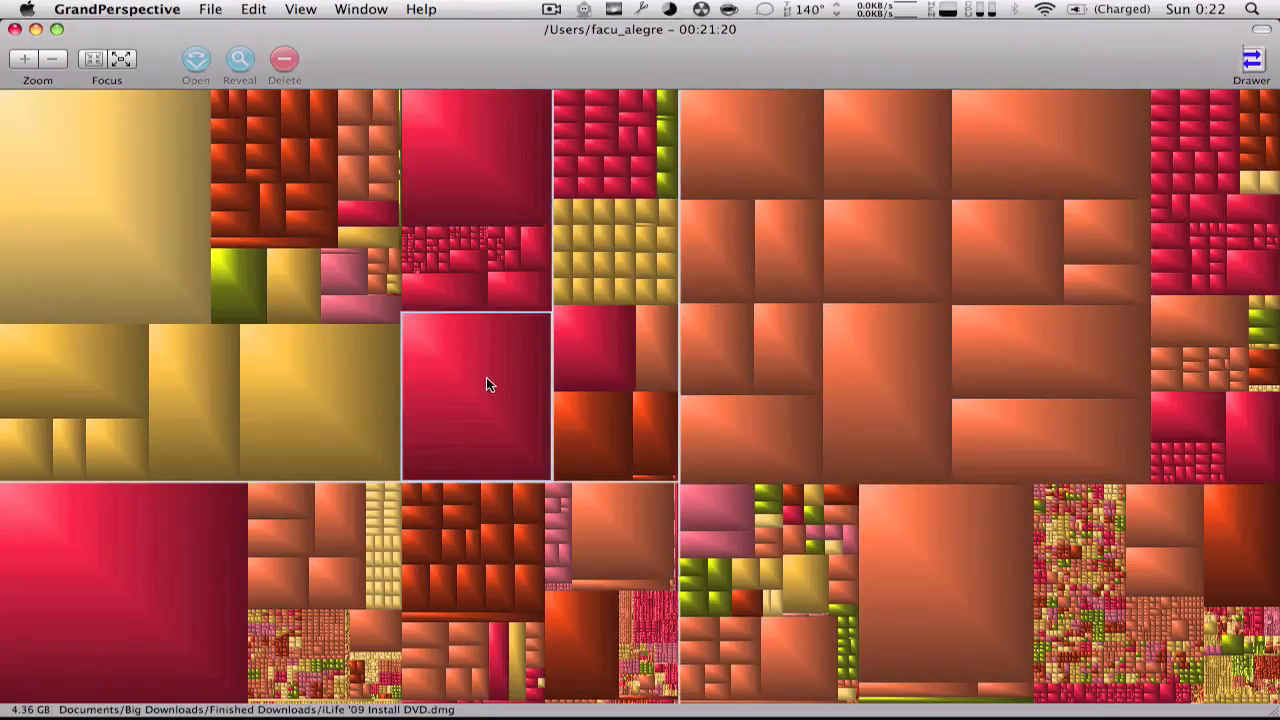
left_click(76, 370)
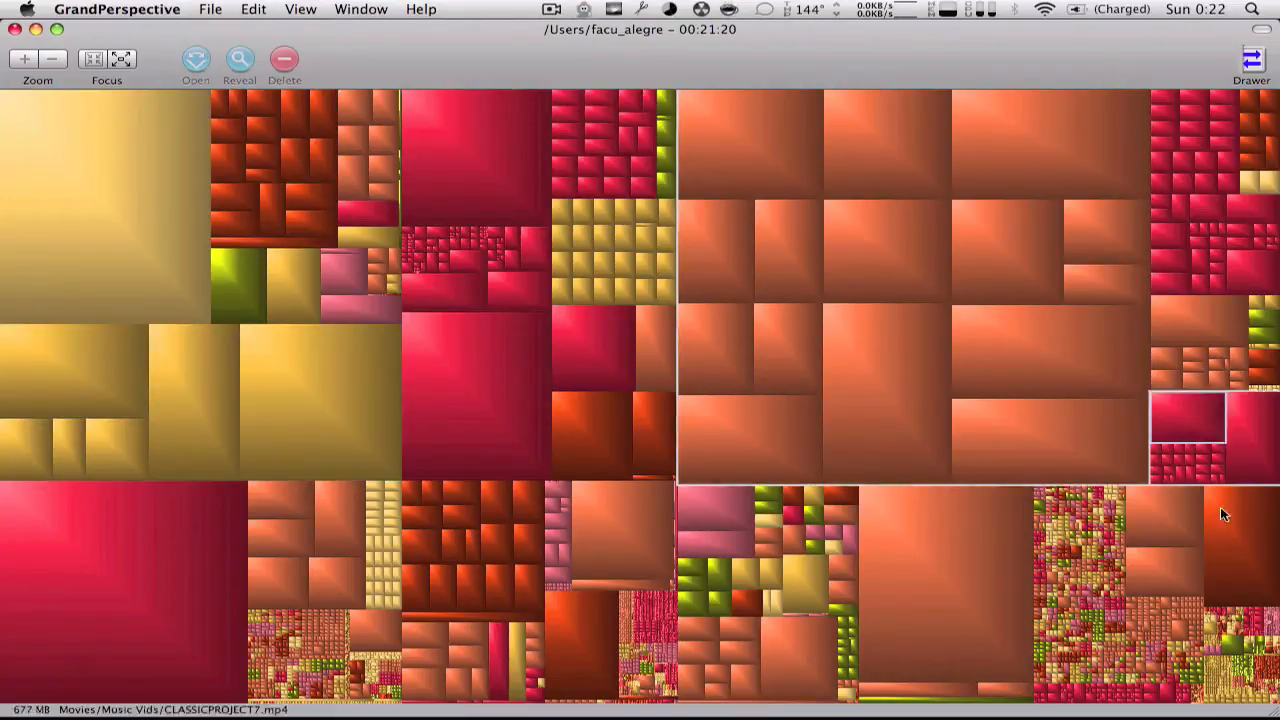
left_click(1070, 558)
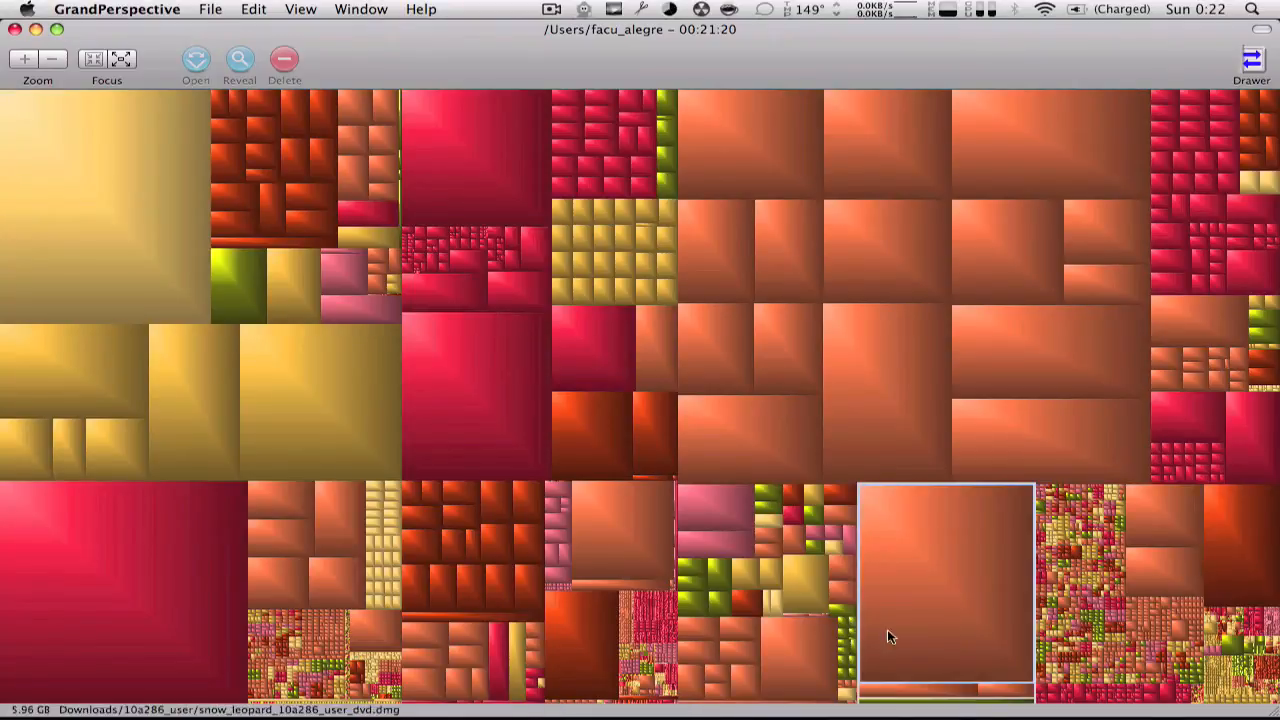
mouse_move(500, 552)
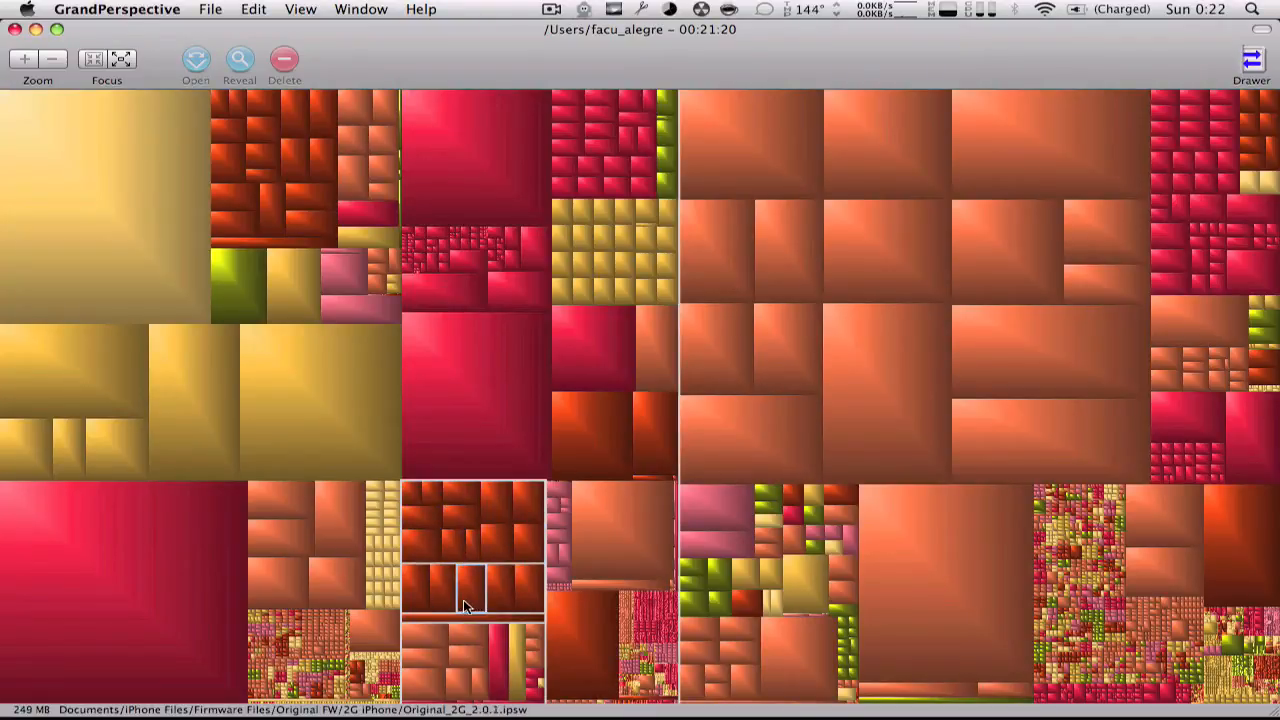
left_click(788, 344)
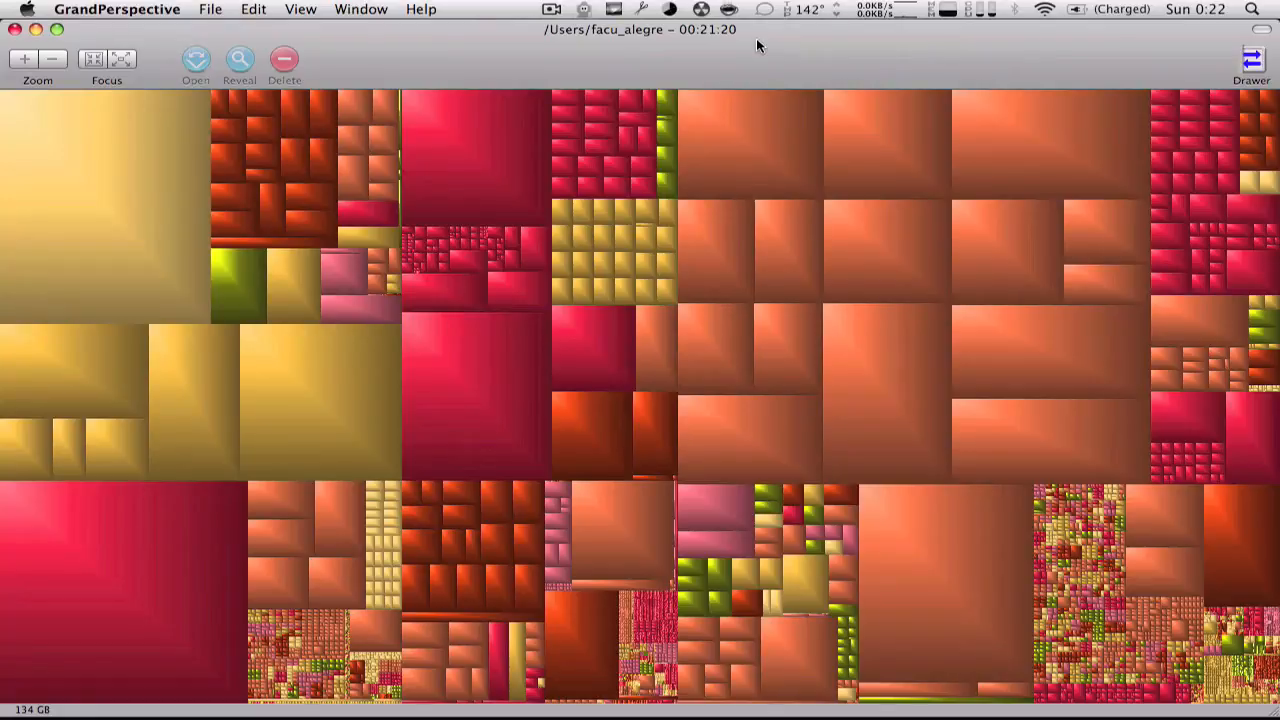
left_click(104, 204)
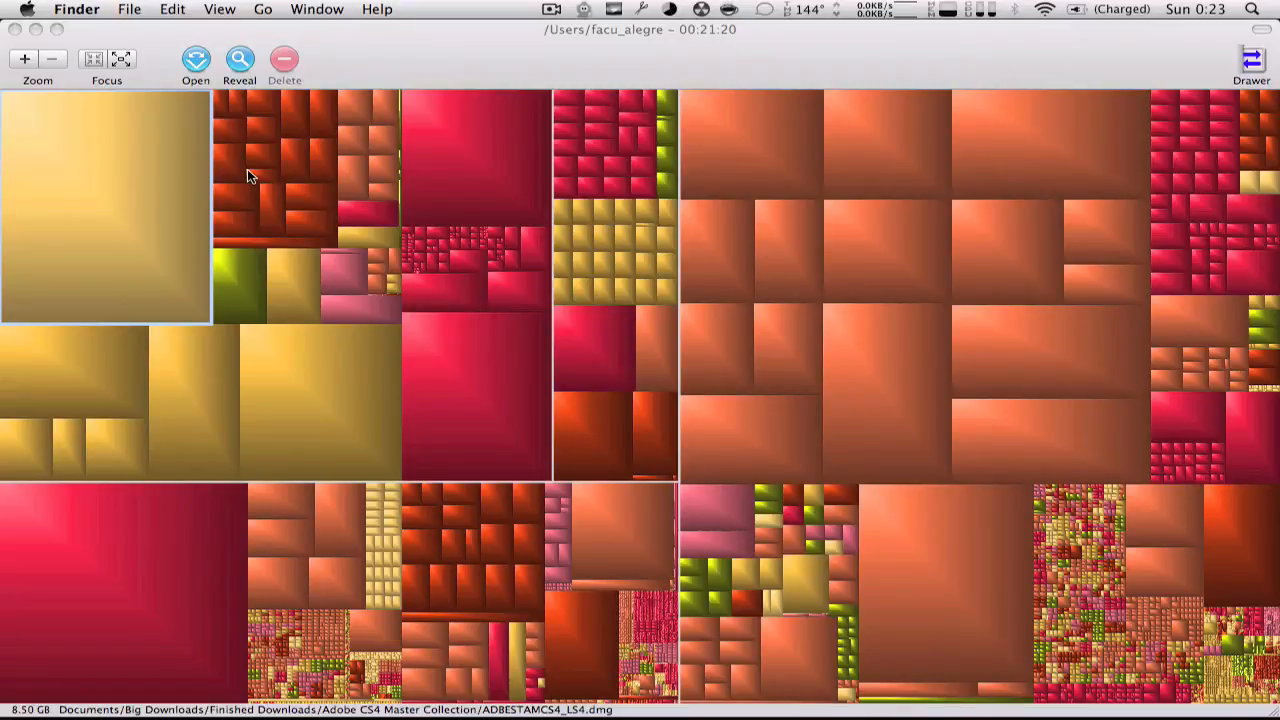
mouse_move(130, 30)
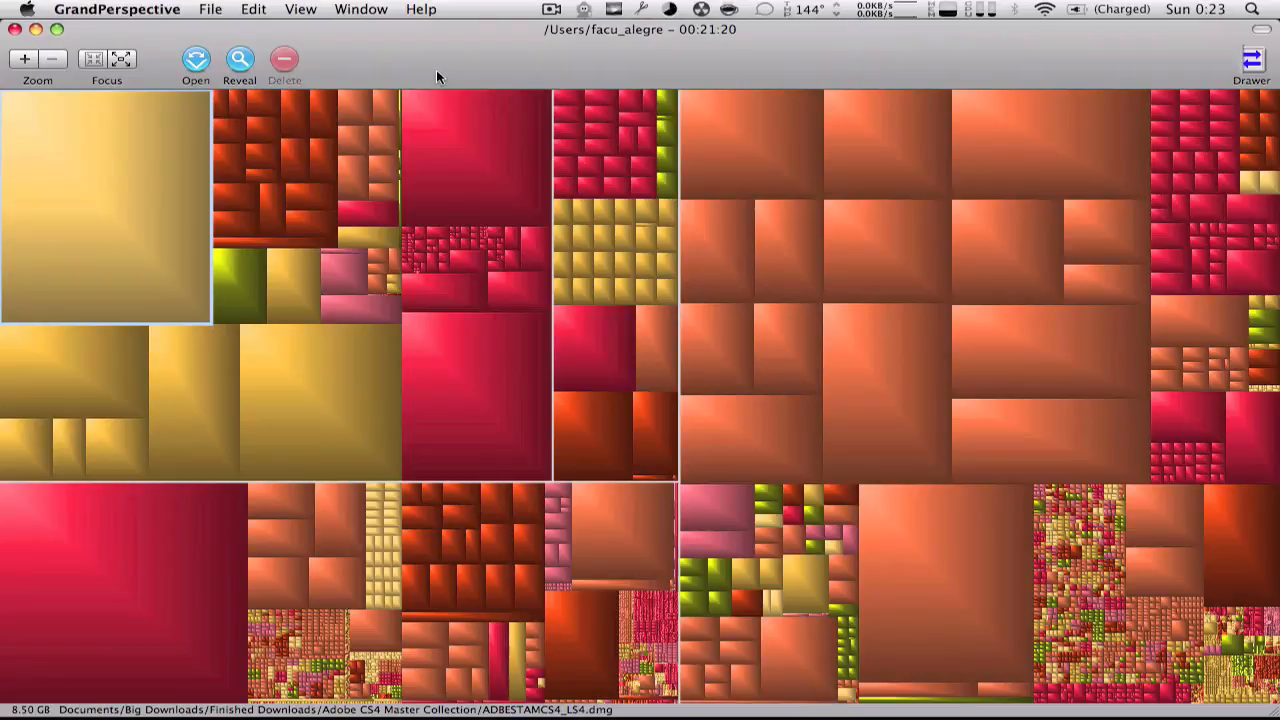
Scan the whole Macintosh HD drive via File > Scan Folder for comparison
left_click(210, 8)
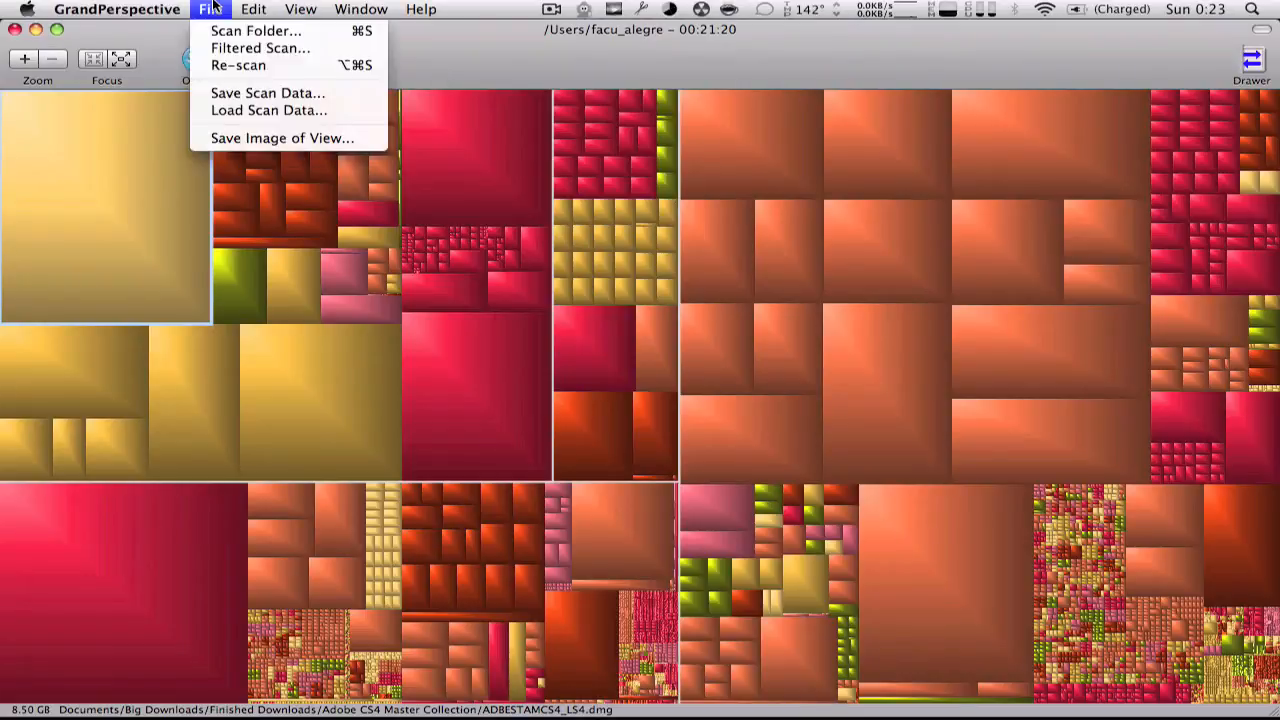
left_click(256, 30)
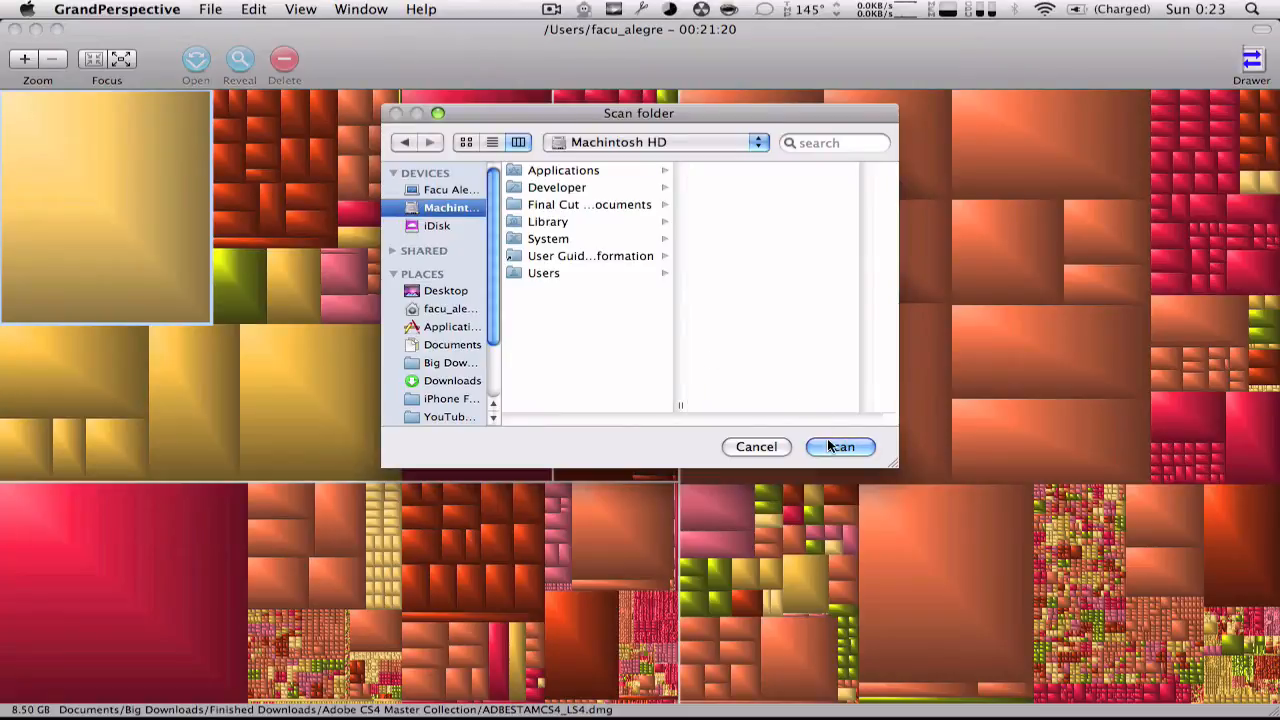
left_click(840, 446)
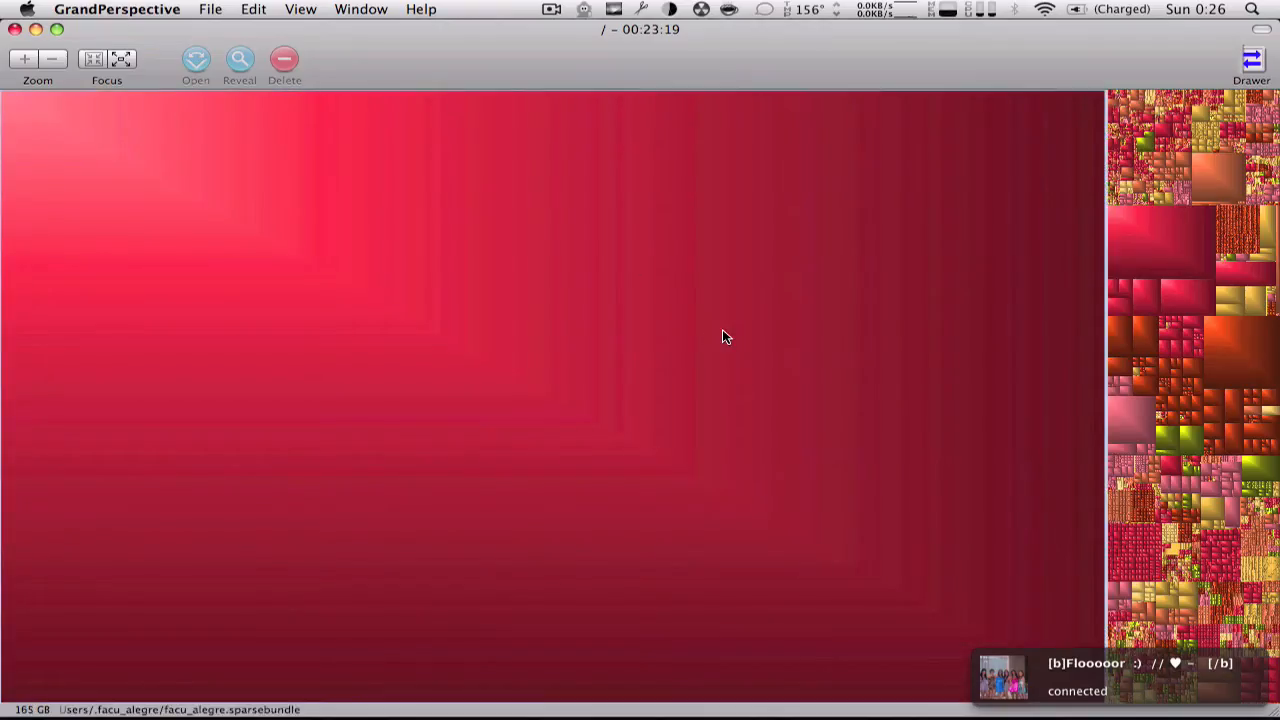
mouse_move(252, 508)
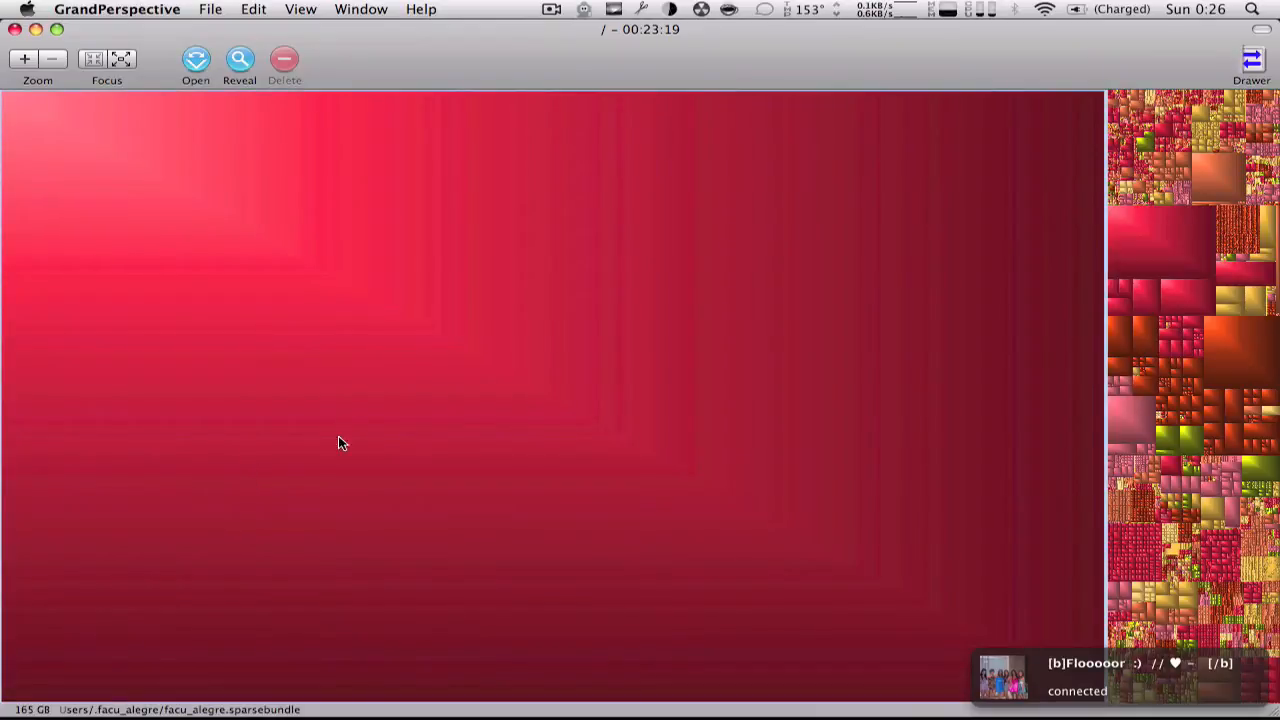
mouse_move(1144, 204)
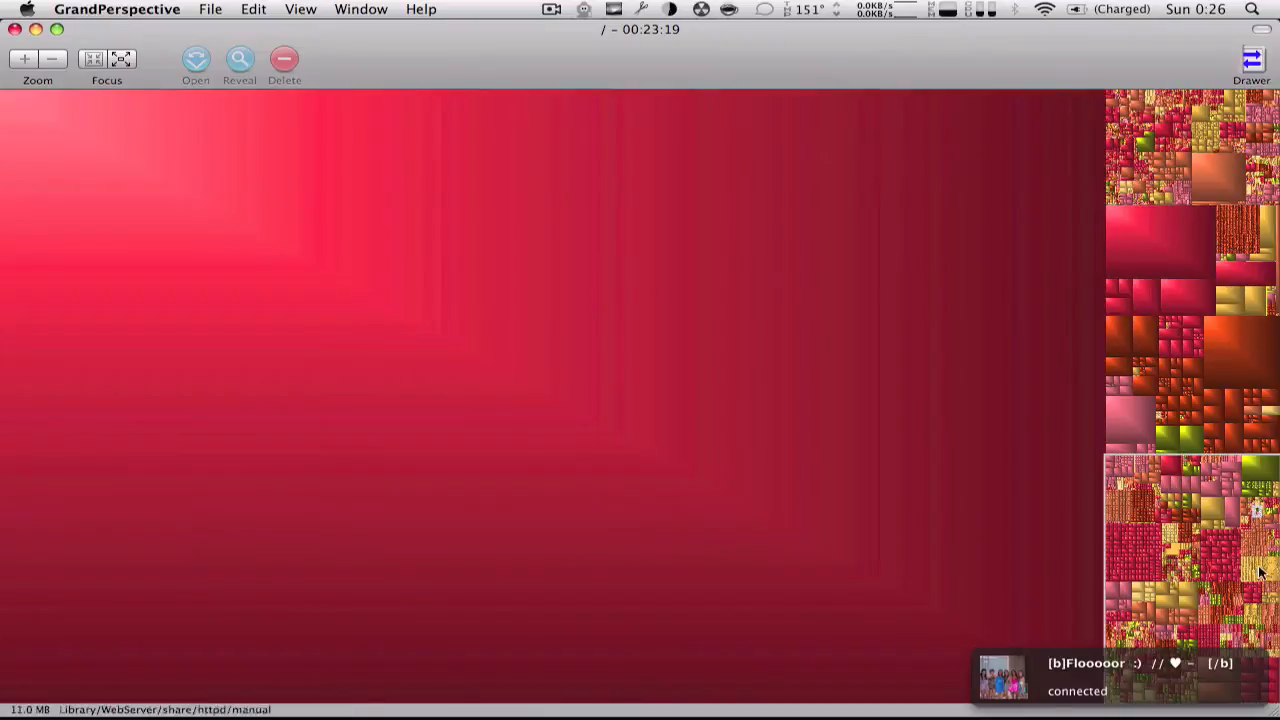
left_click(1160, 240)
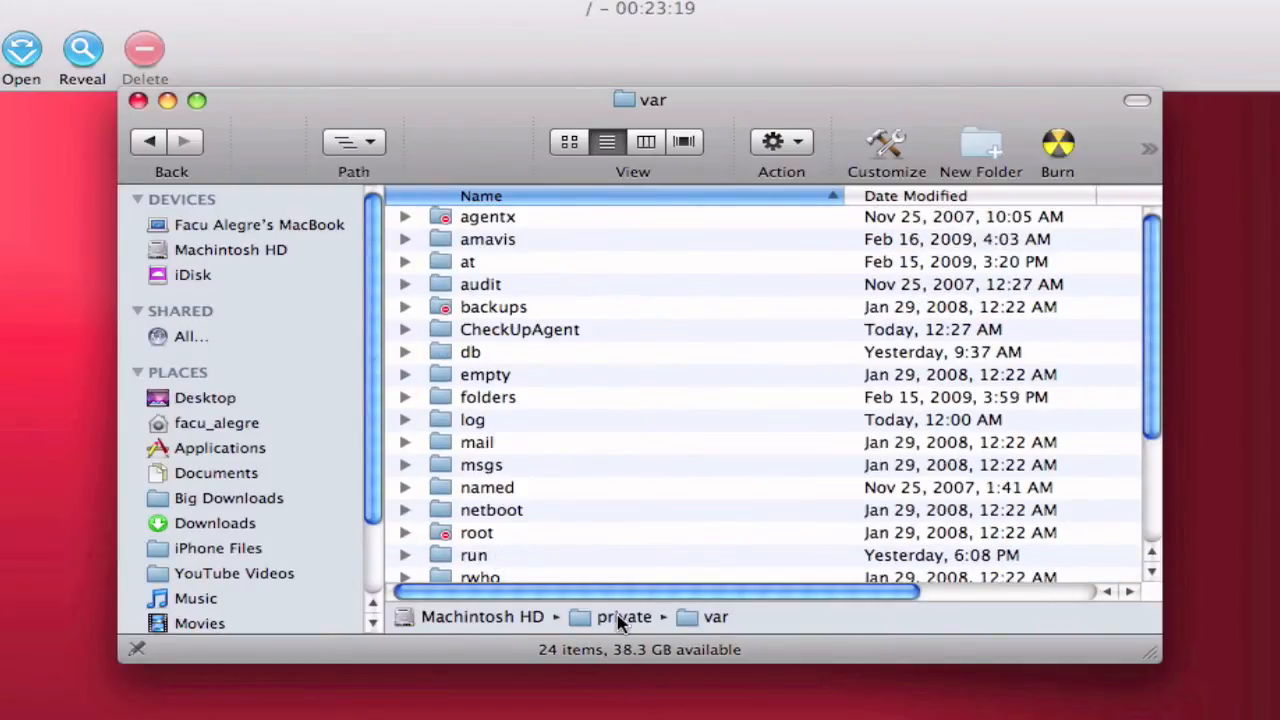
Go up from var to the private folder, then leave the Finder window
left_click(624, 616)
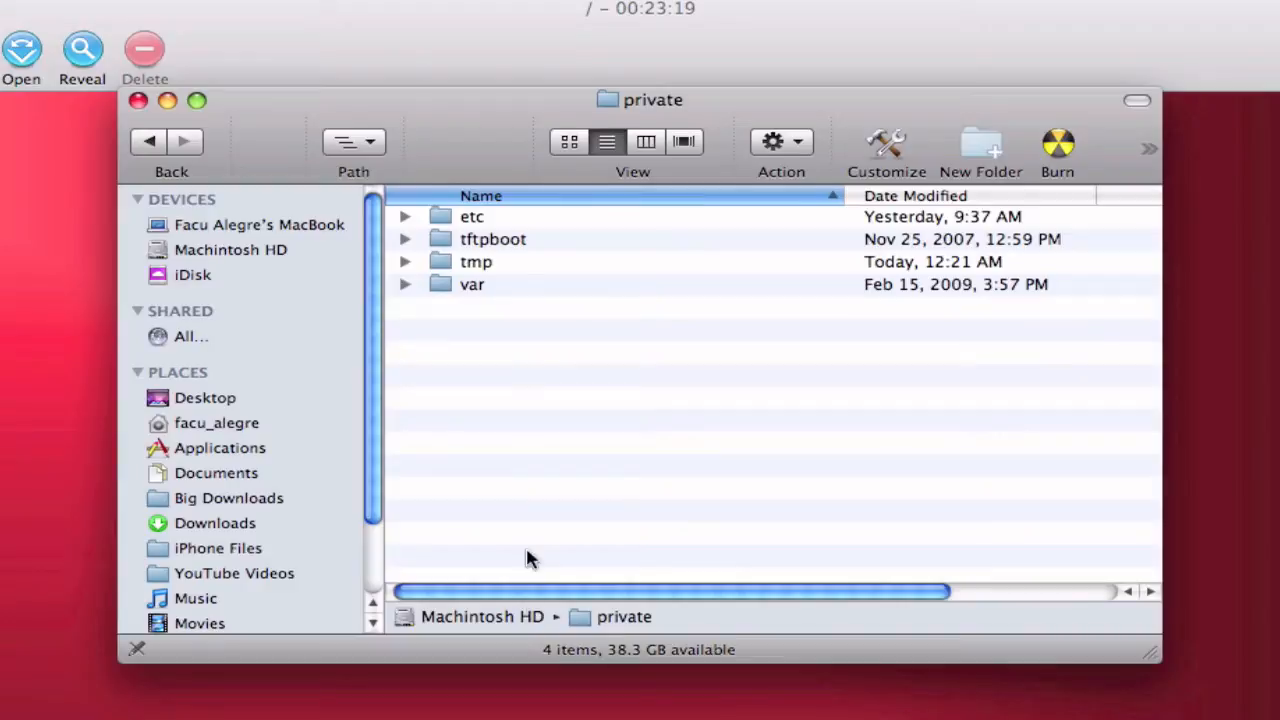
mouse_move(532, 530)
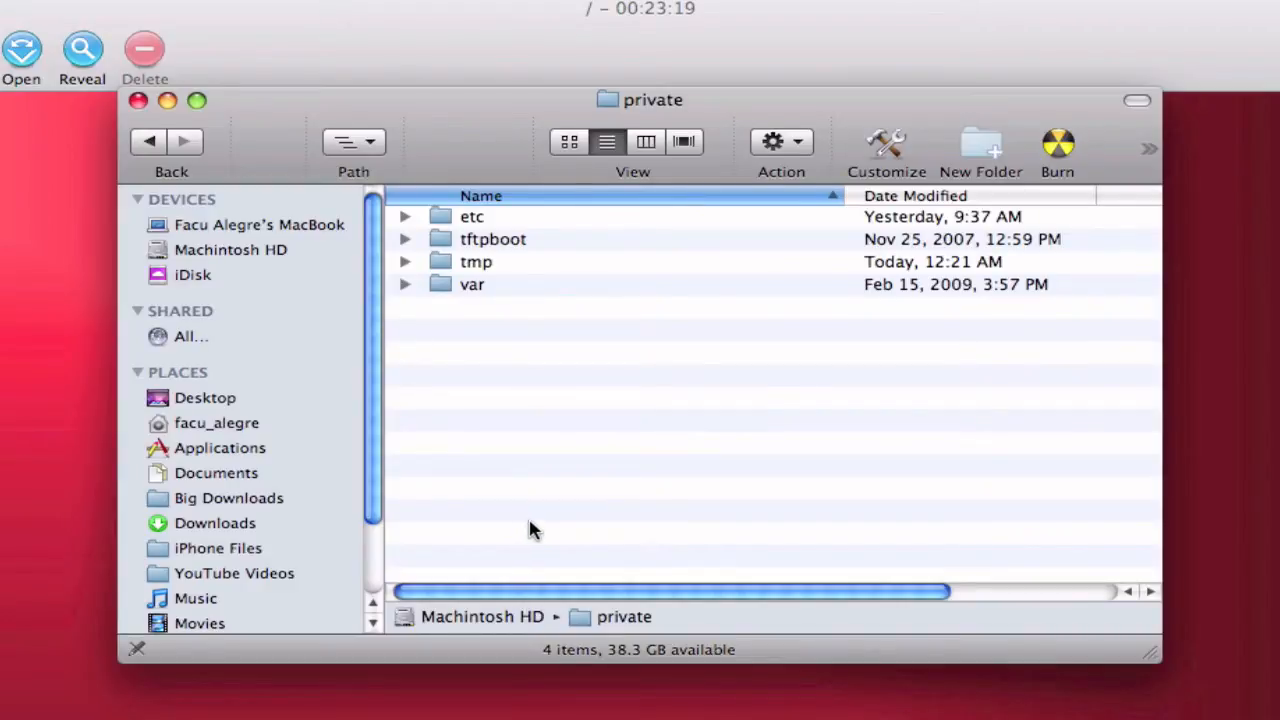
left_click(138, 100)
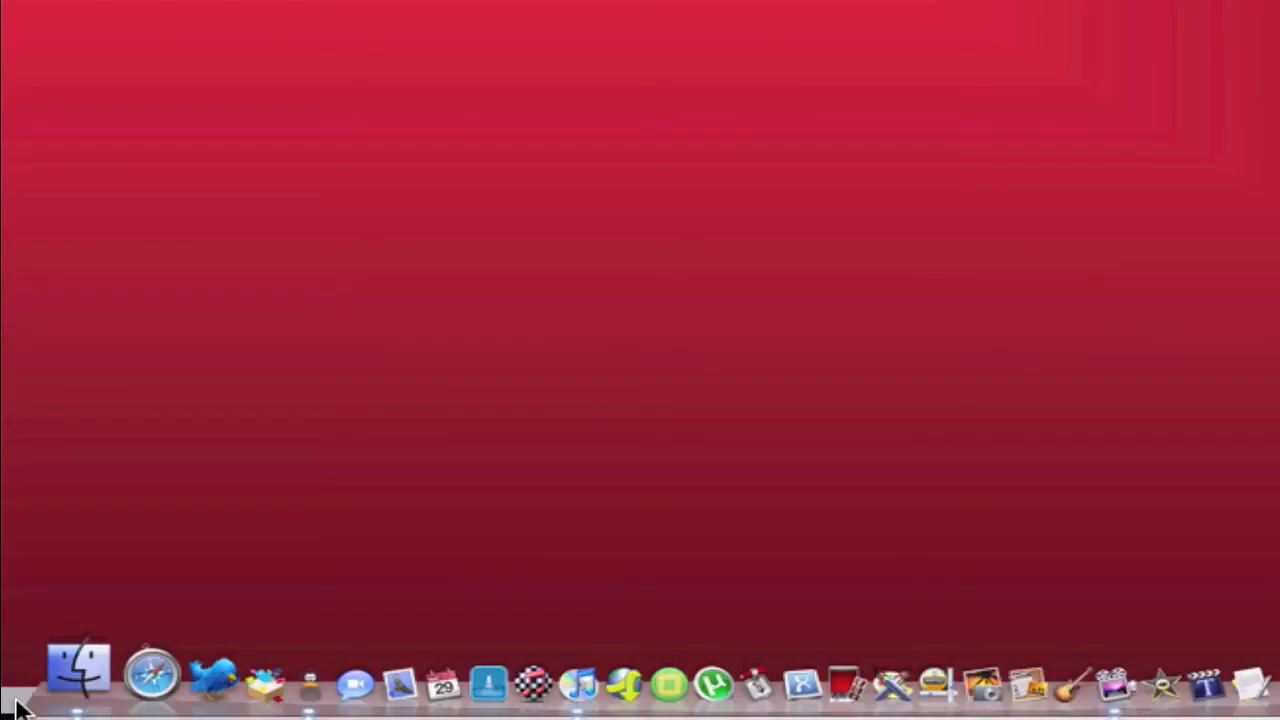
Show Get Info for Applications at the top of Macintosh HD (6.37 GB, 298 items)
left_click(78, 684)
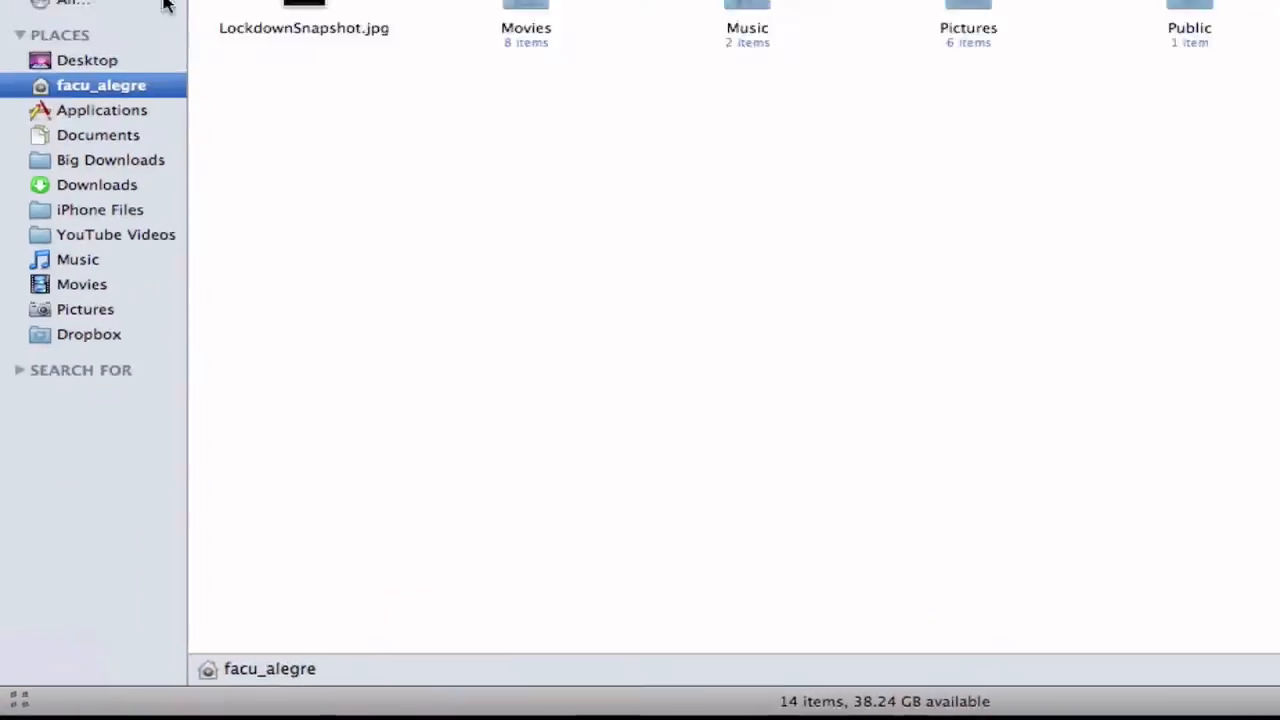
left_click(84, 136)
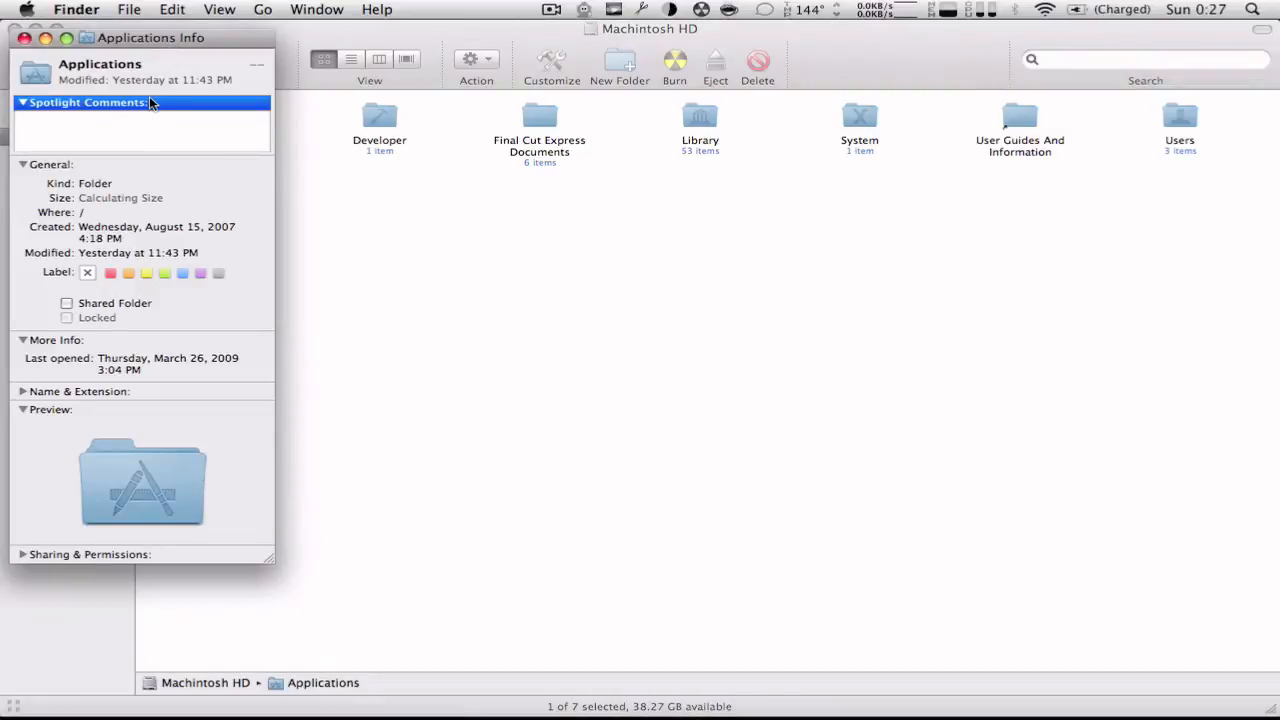
left_click(24, 36)
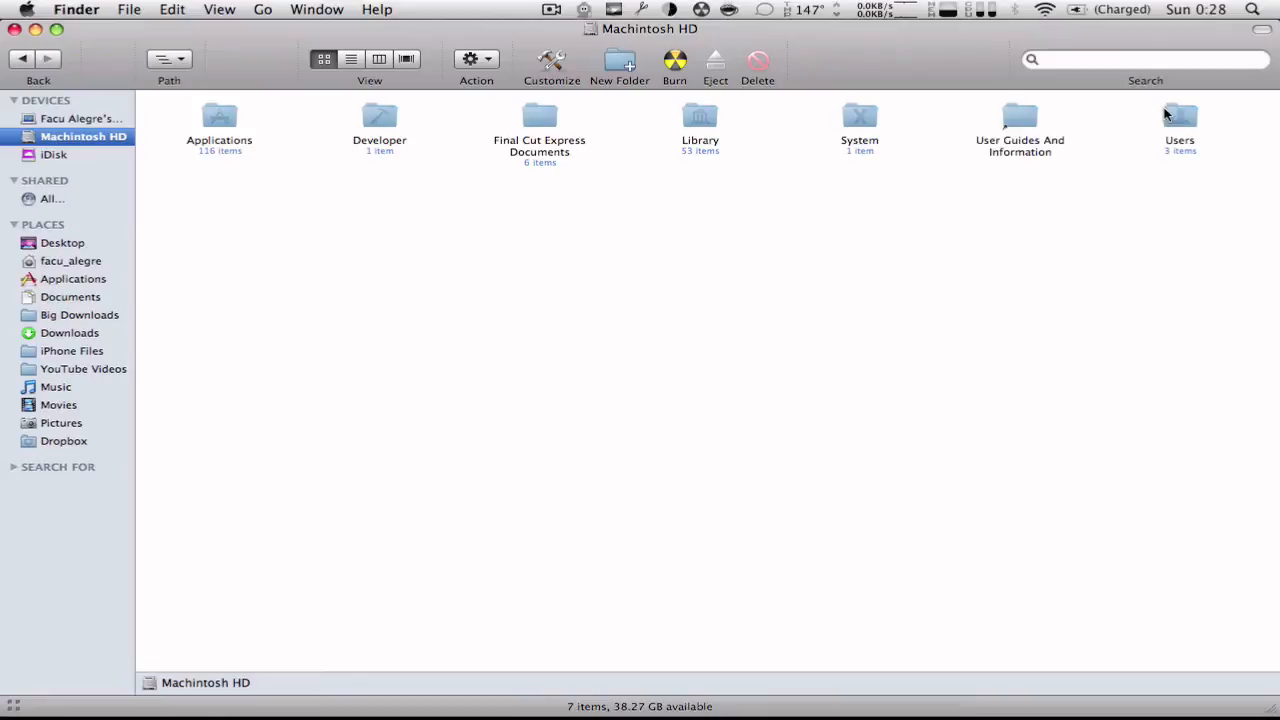
Browse into the Users folder on the hard drive
left_click(1180, 118)
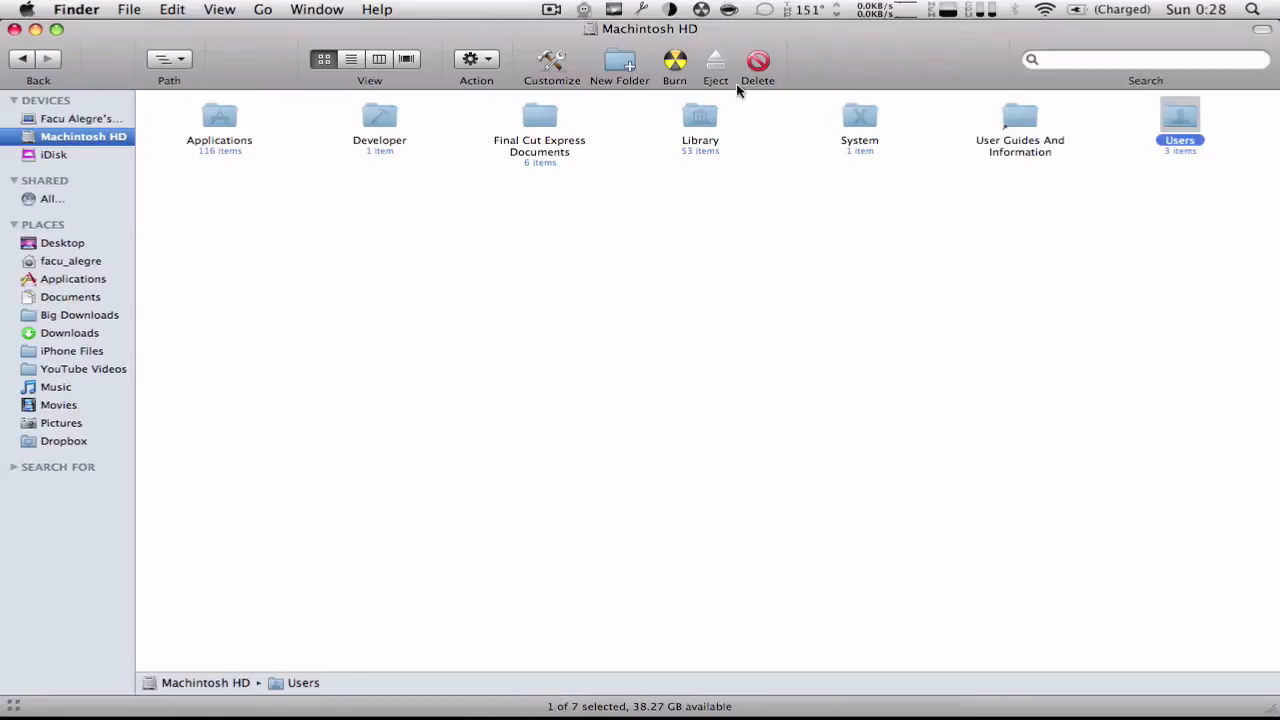
double_click(1180, 120)
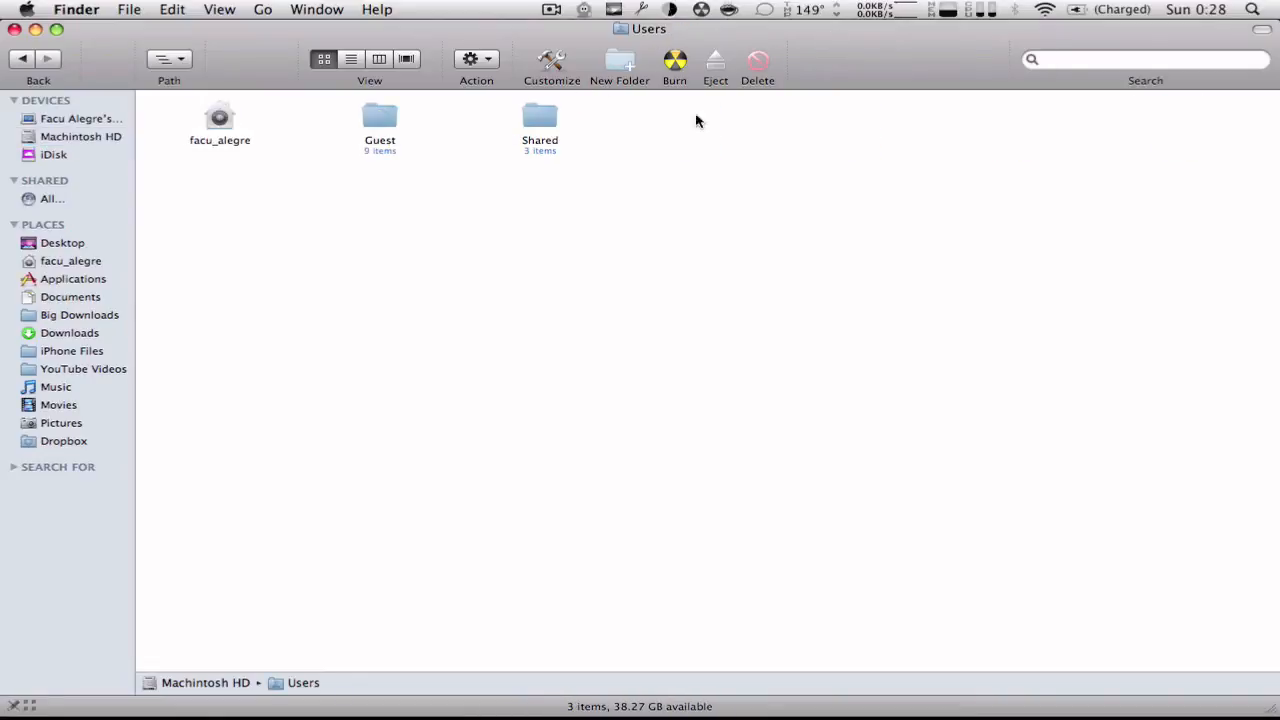
double_click(220, 118)
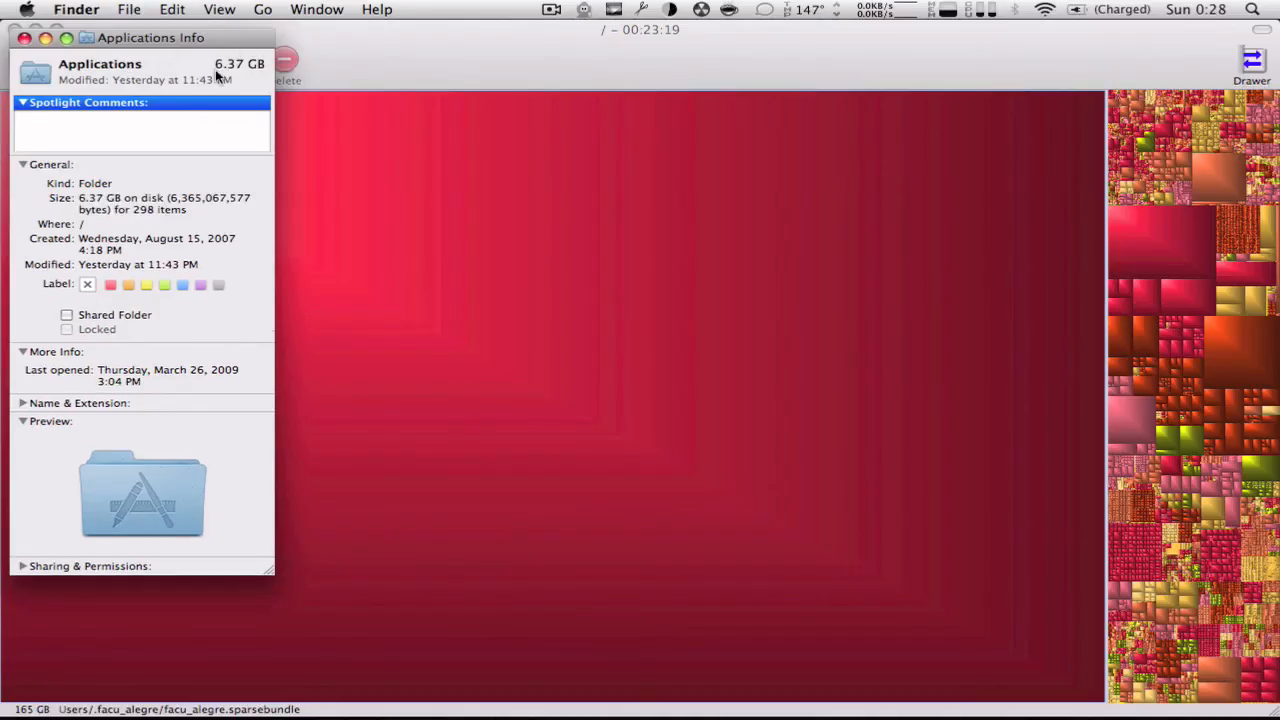
Close the Applications Get Info window to reveal the full-drive treemap
left_click(24, 38)
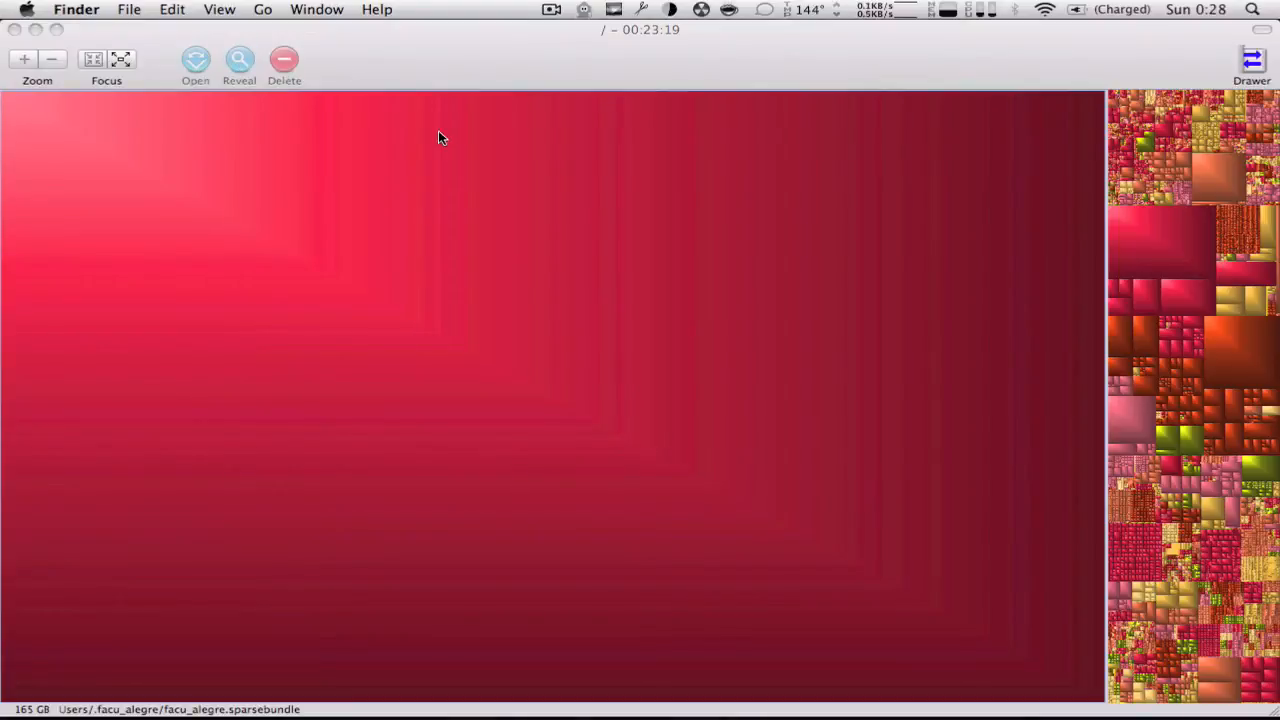
mouse_move(166, 602)
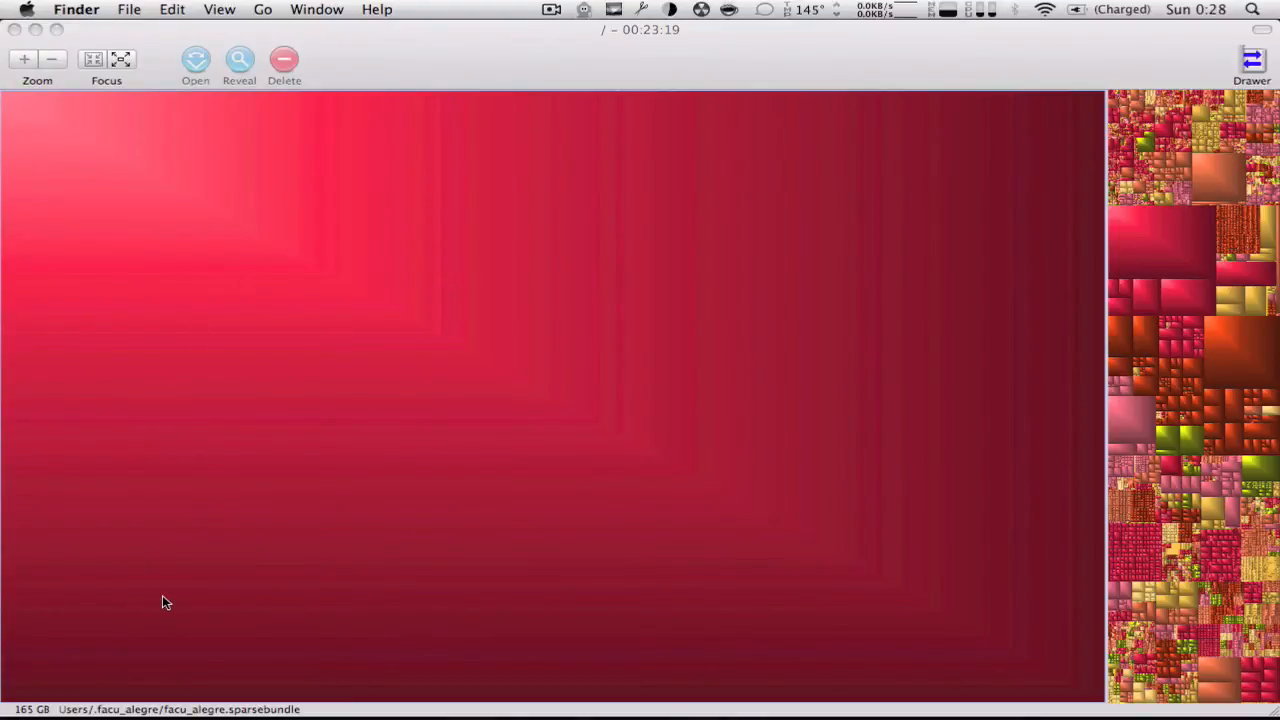
mouse_move(170, 536)
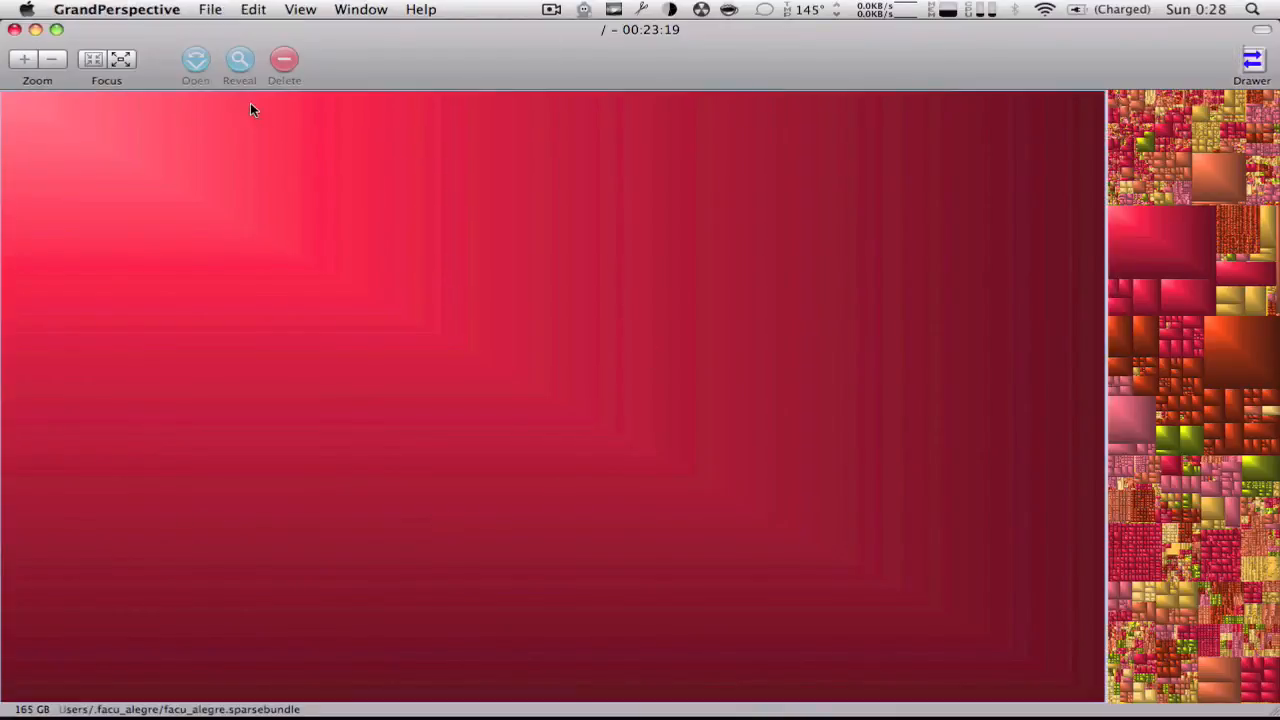
Begin a new Scan Folder and pick the facu_alegre home folder in the sidebar
left_click(210, 8)
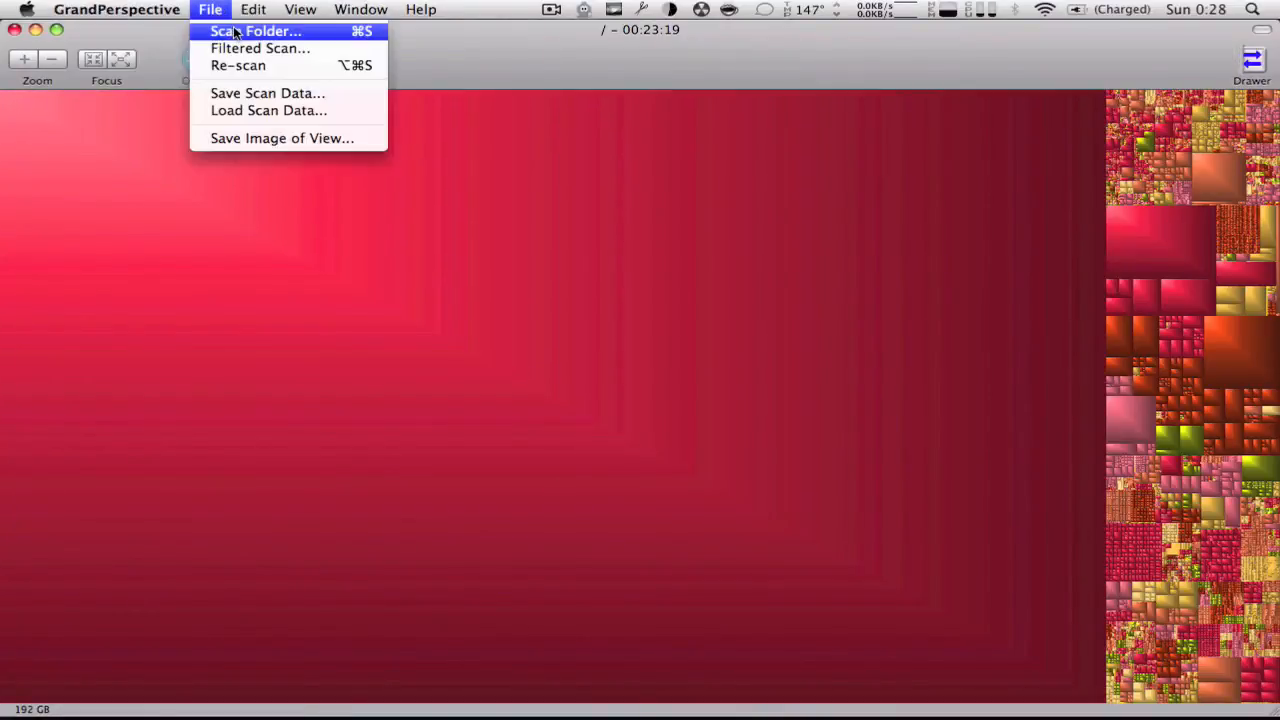
left_click(256, 32)
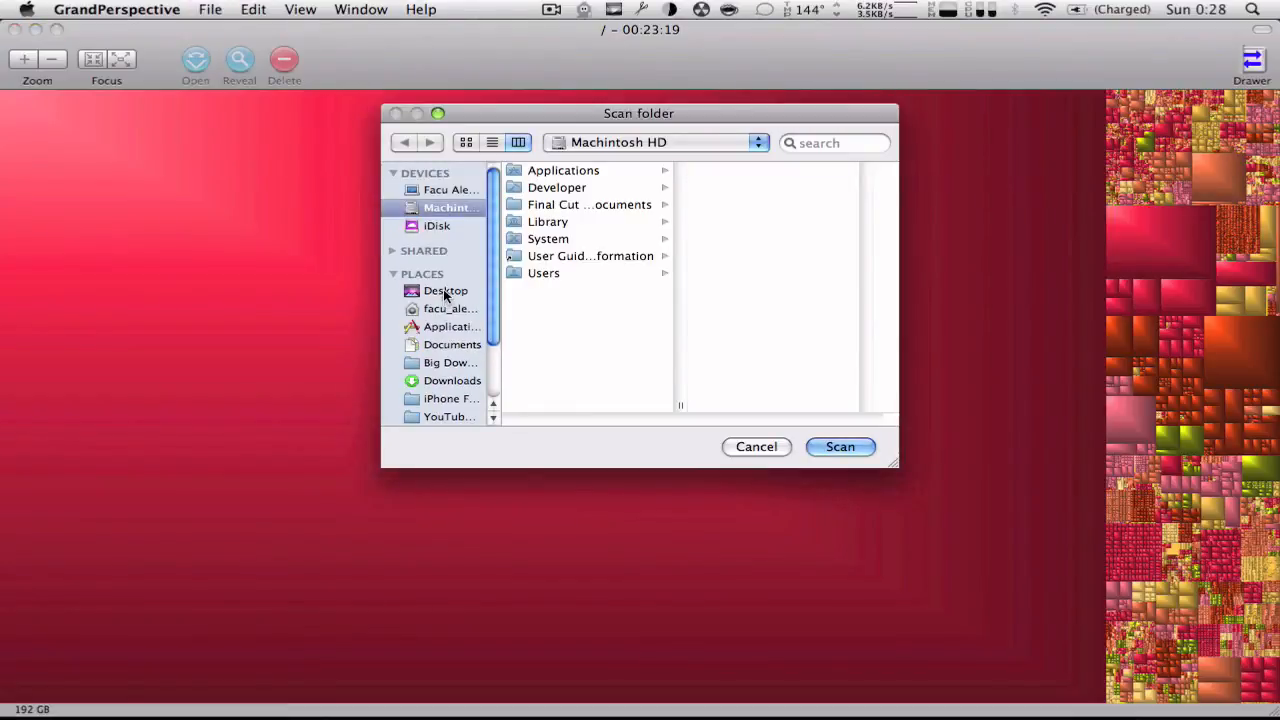
left_click(448, 206)
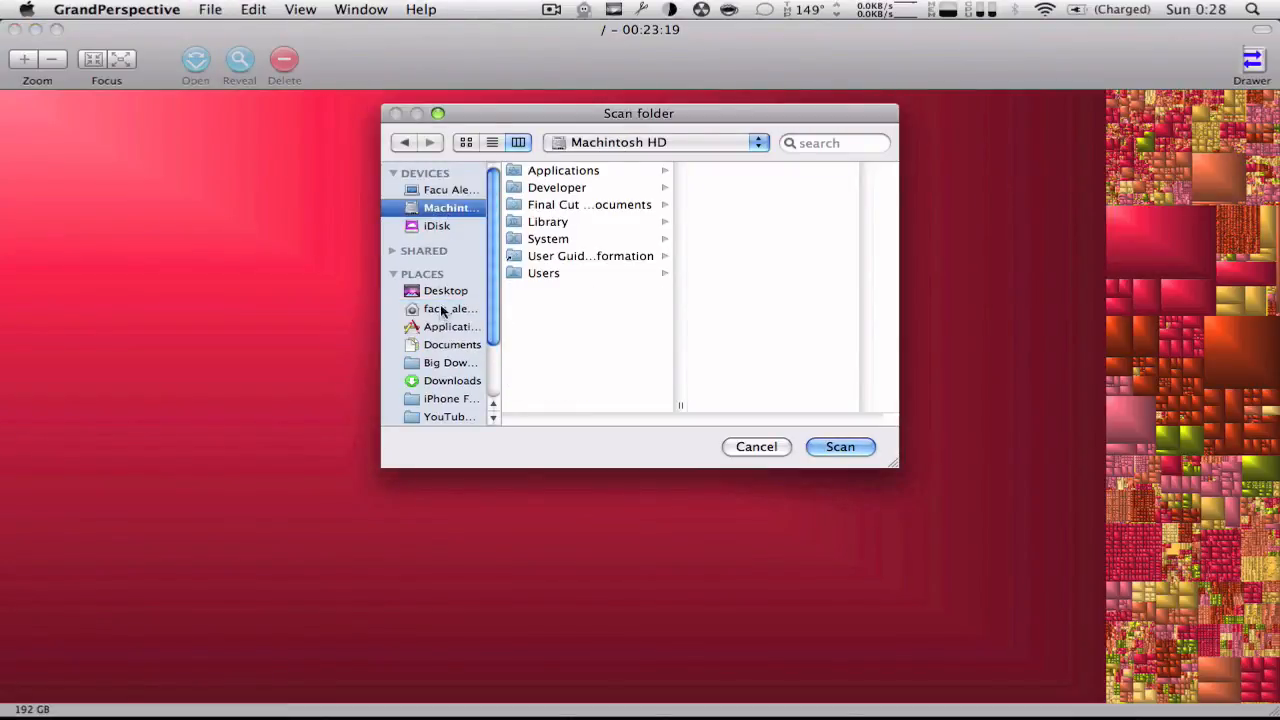
left_click(450, 308)
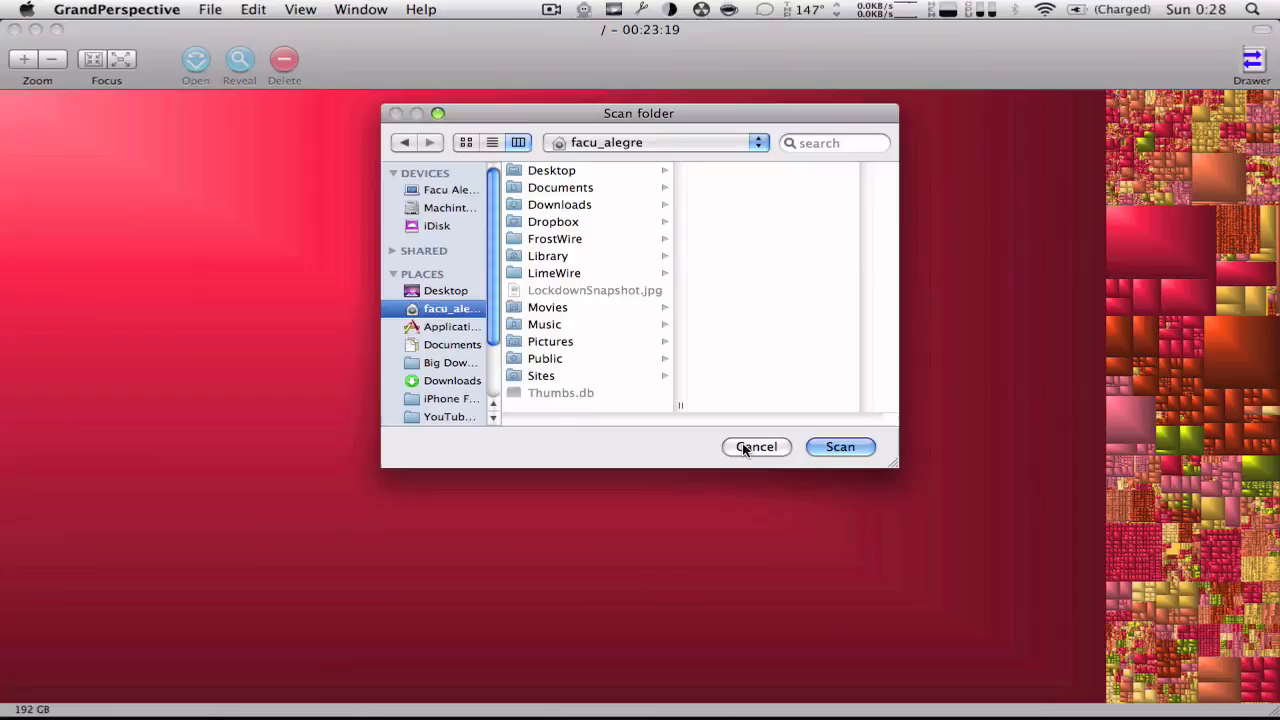